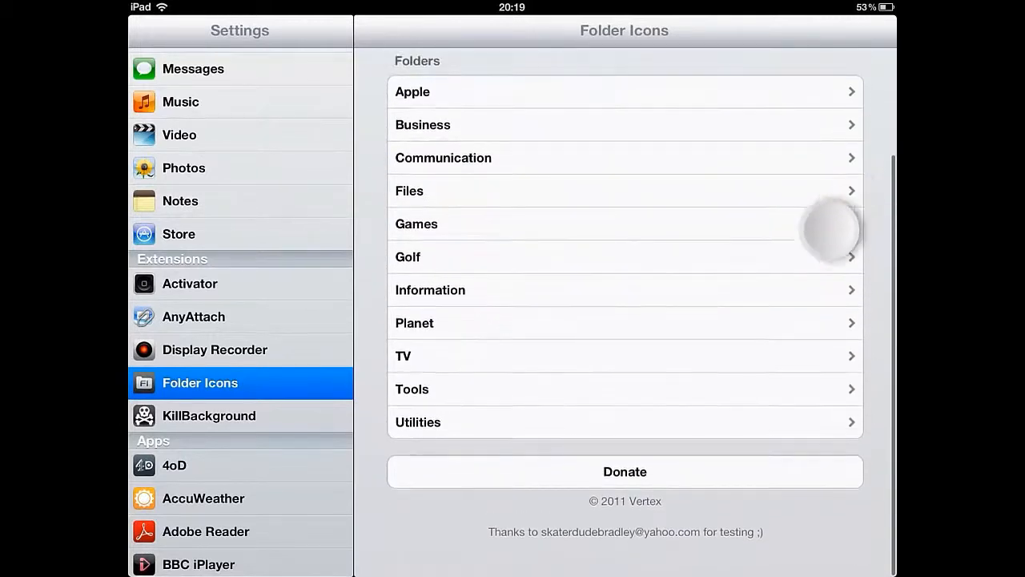
View the Apple folder's icon settings, then return to the home screen of custom folder icons.
scroll("up", 3)
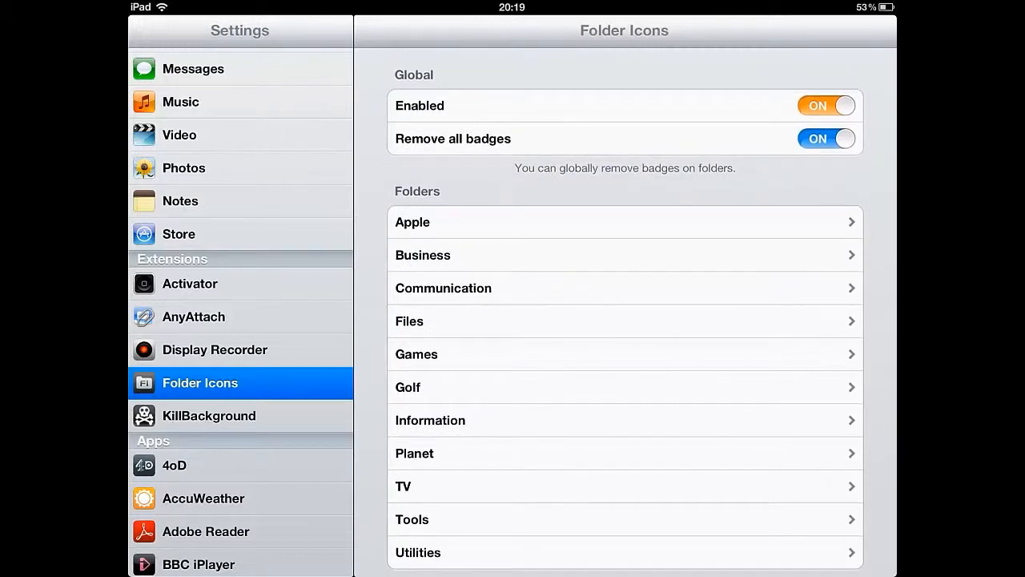
left_click(624, 222)
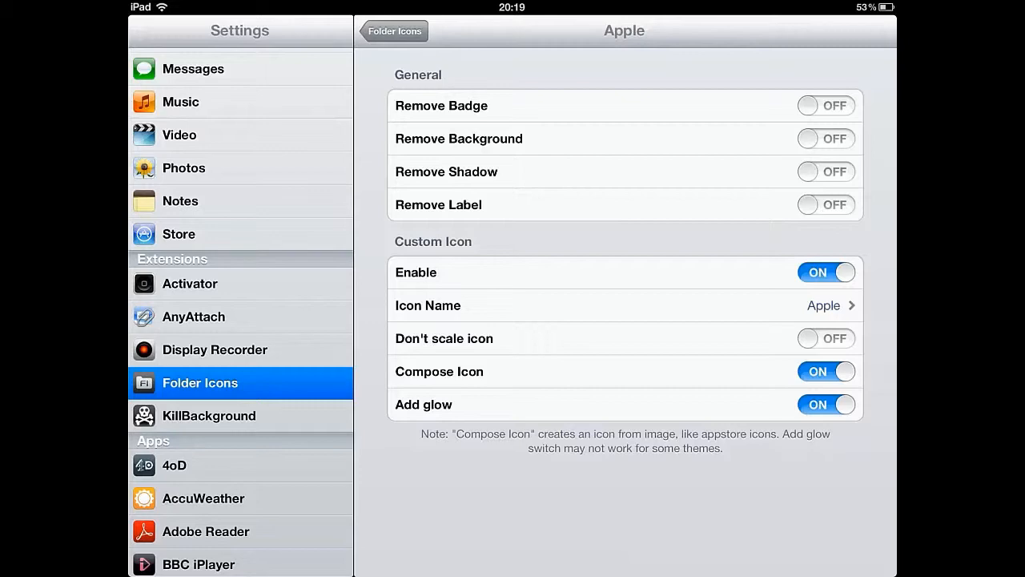
left_click(394, 30)
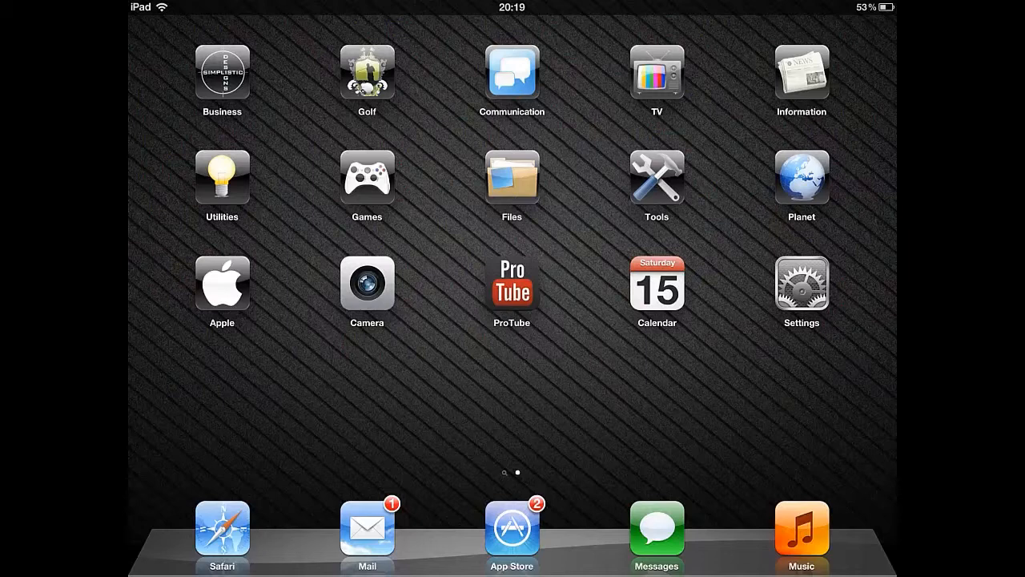
Drag Settings into the Information folder and open it alongside Sky Sports, AccuWeather, BBC News.
left_click(801, 283)
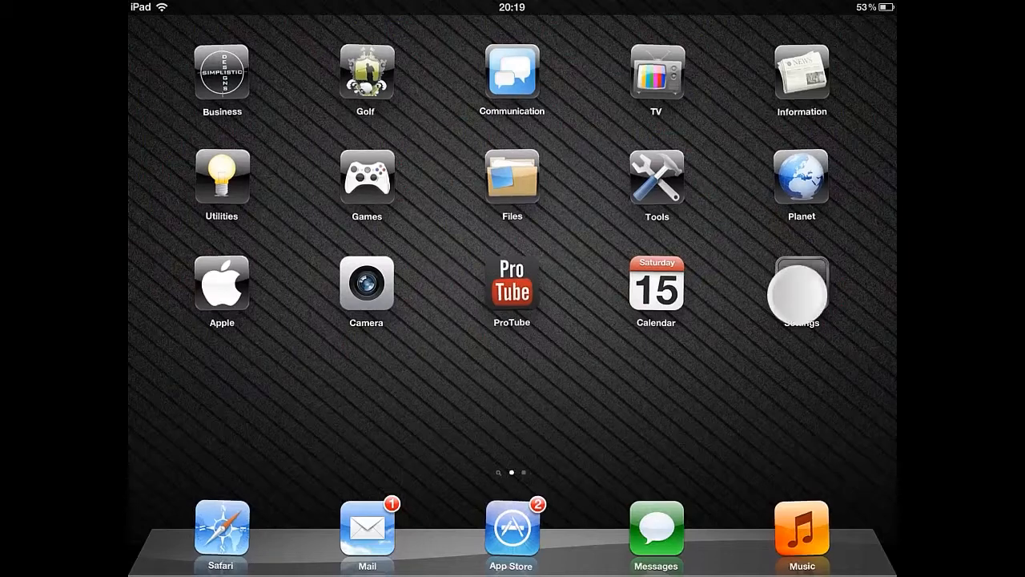
left_click_drag(801, 285, 801, 72)
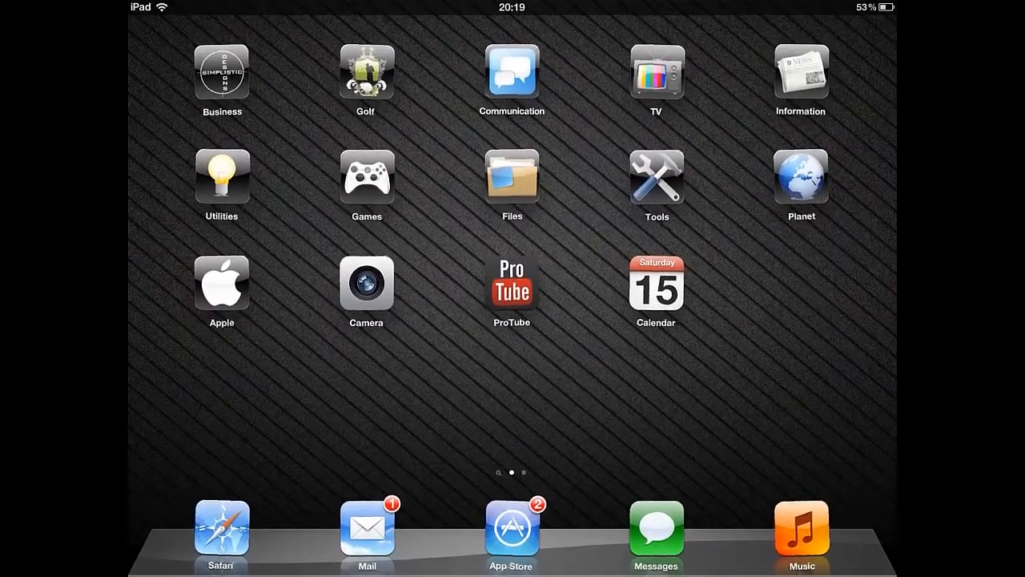
left_click(800, 72)
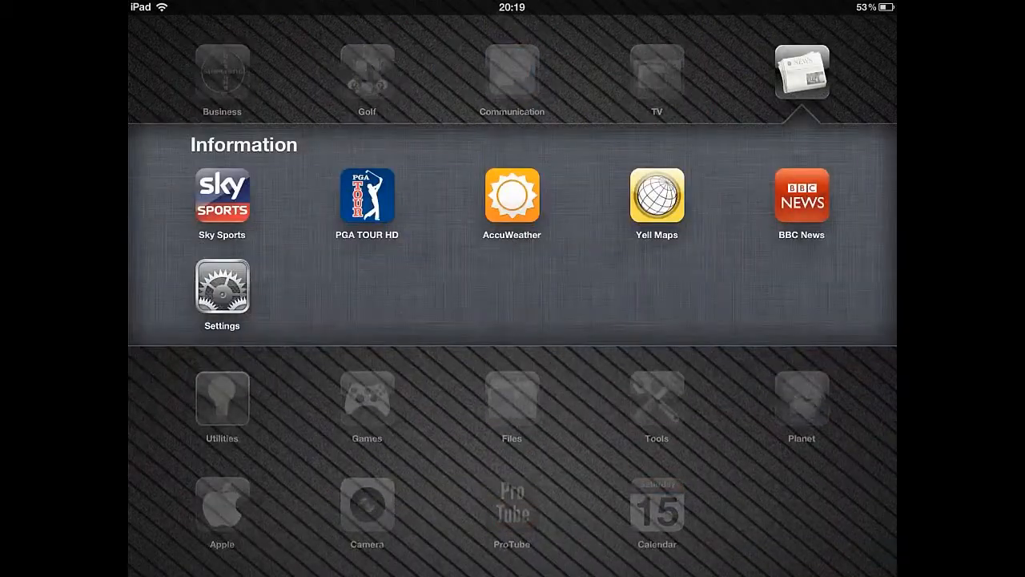